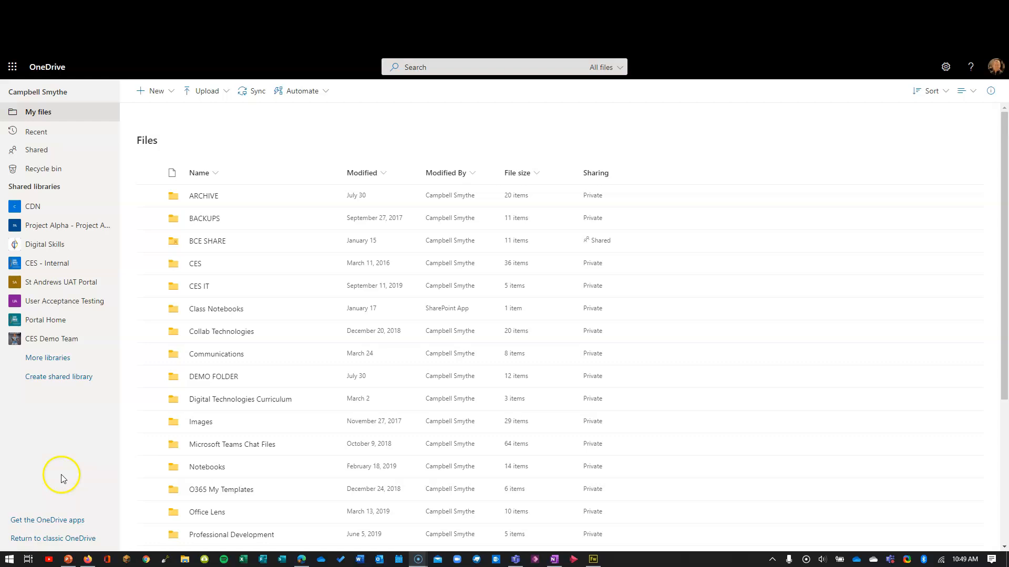
{"action": "mouse_move", "coordinate": [37, 149]}
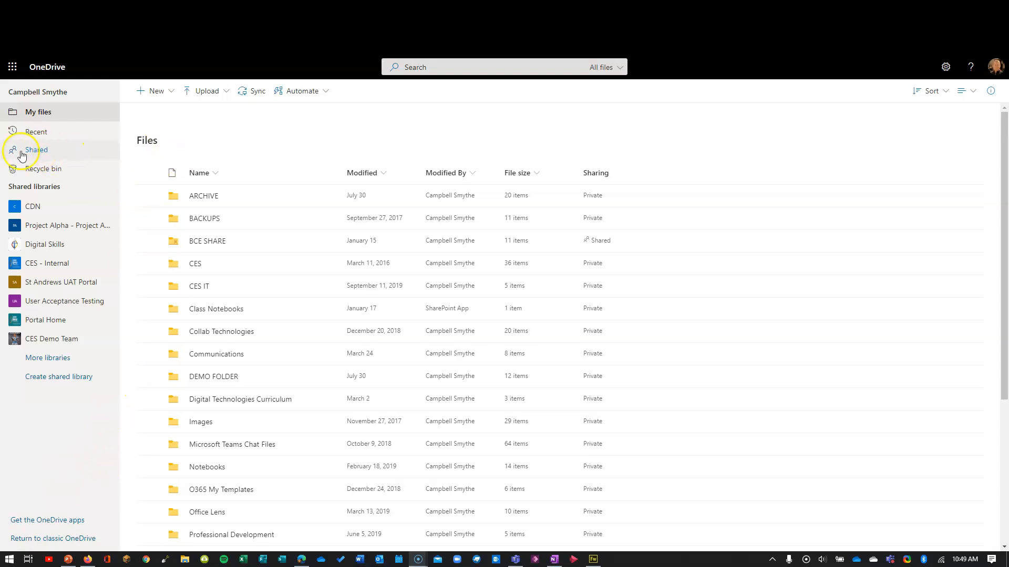
{"action": "mouse_move", "coordinate": [43, 156]}
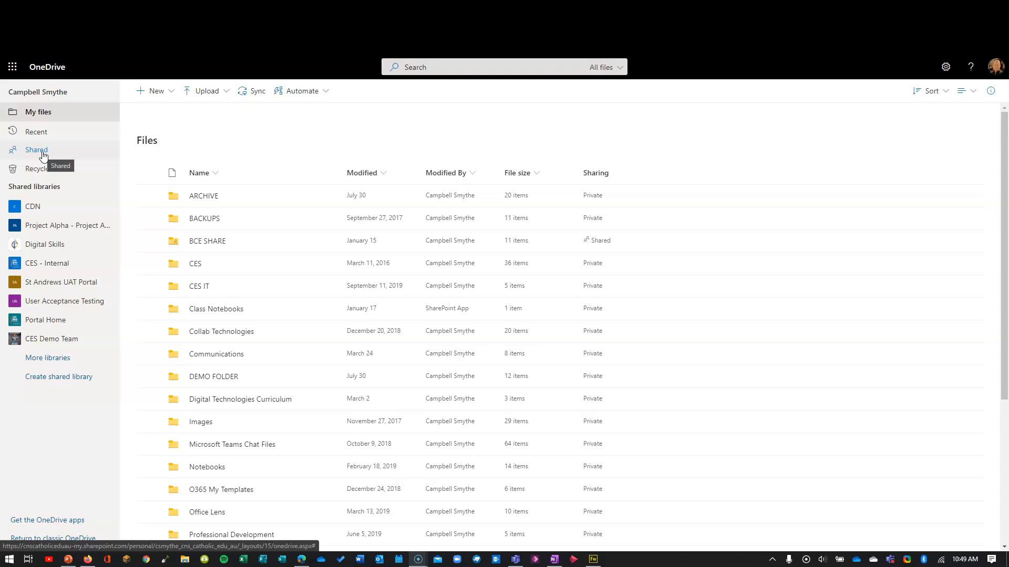
{"action": "mouse_move", "coordinate": [245, 139]}
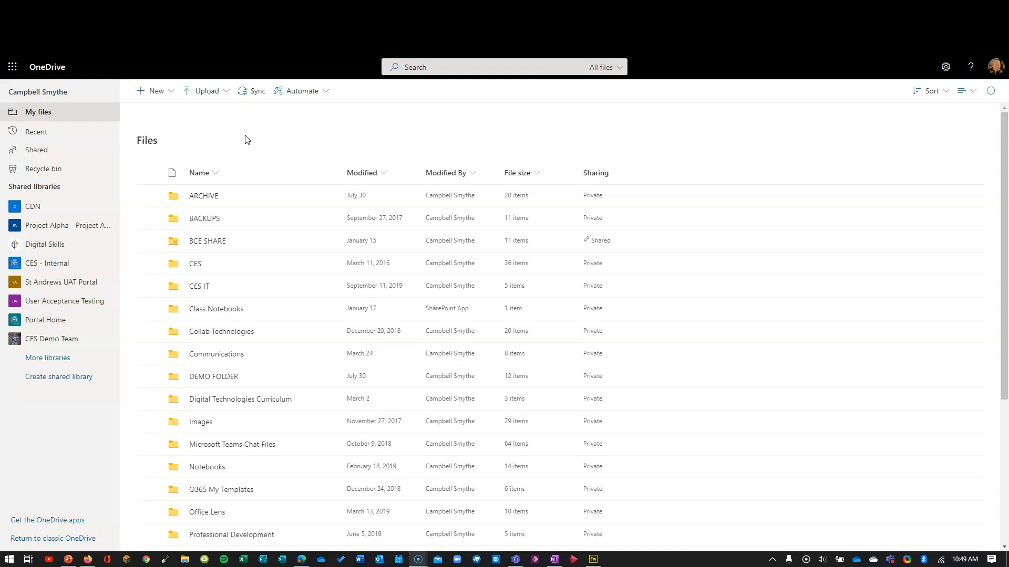
{"action": "mouse_move", "coordinate": [246, 144]}
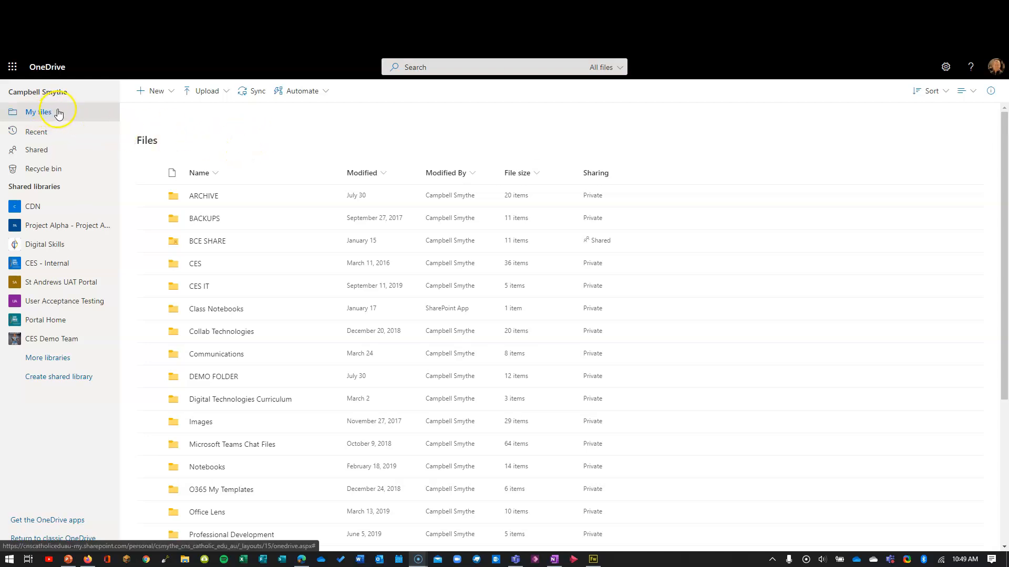
{"action": "mouse_move", "coordinate": [129, 122]}
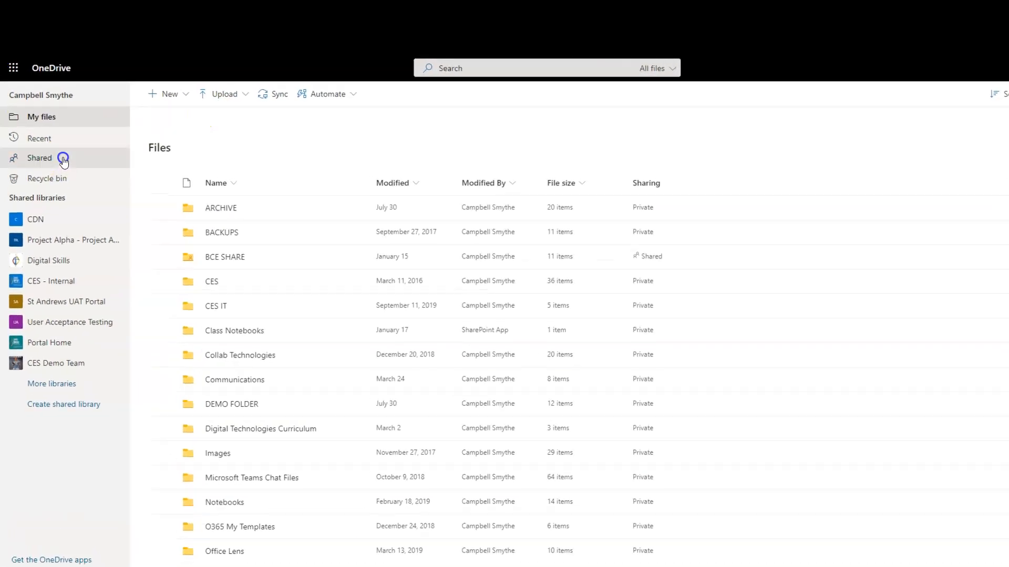
Show the Shared view filtered to items shared with me.
{"action": "left_click", "coordinate": [39, 158]}
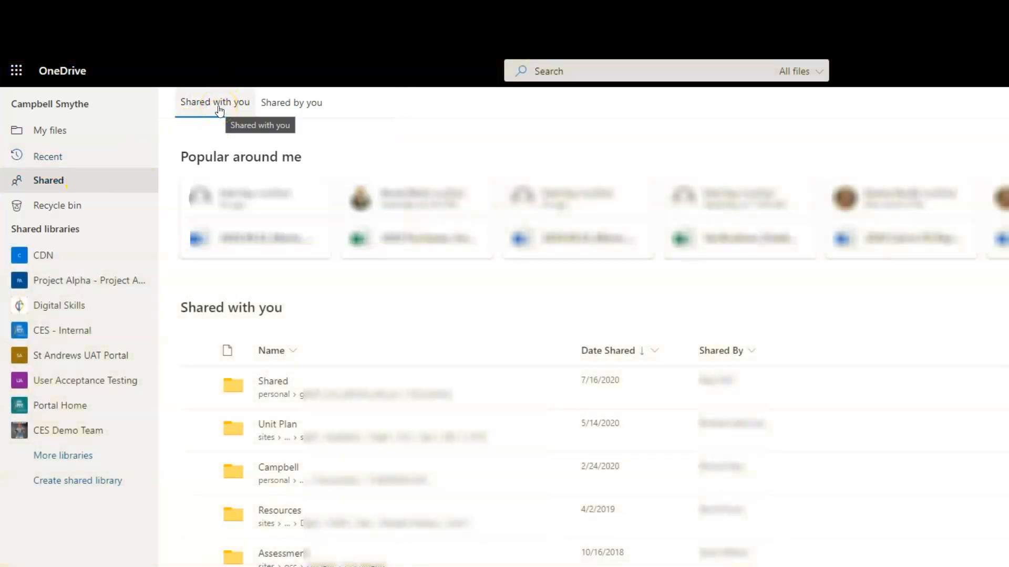
{"action": "mouse_move", "coordinate": [291, 102]}
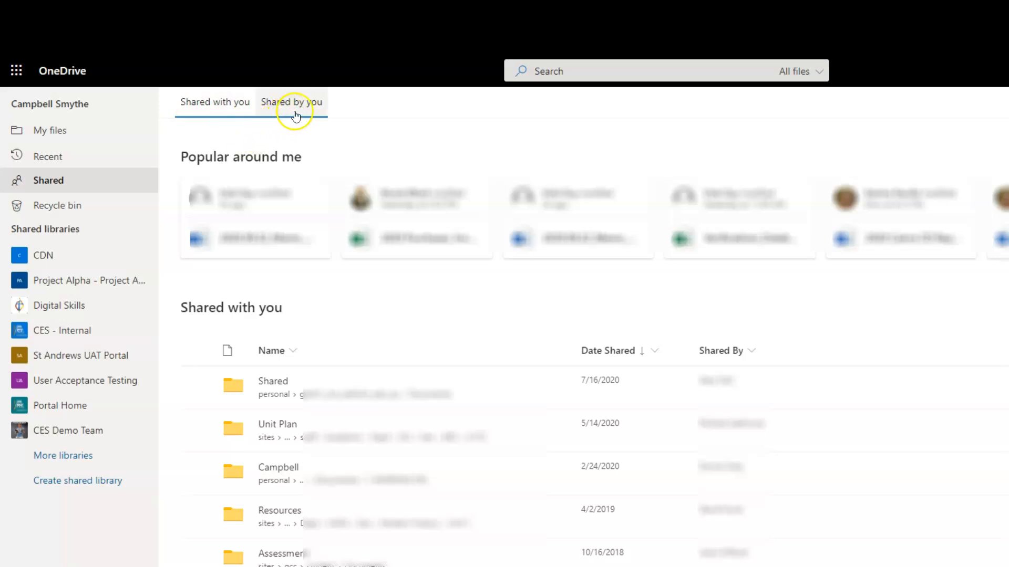
{"action": "mouse_move", "coordinate": [291, 102]}
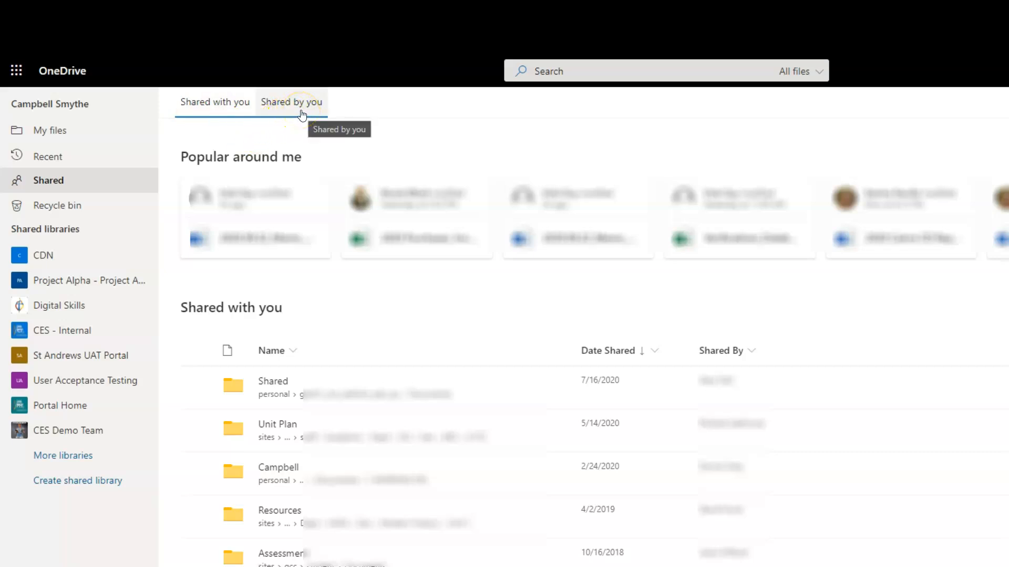
{"action": "left_click", "coordinate": [214, 102]}
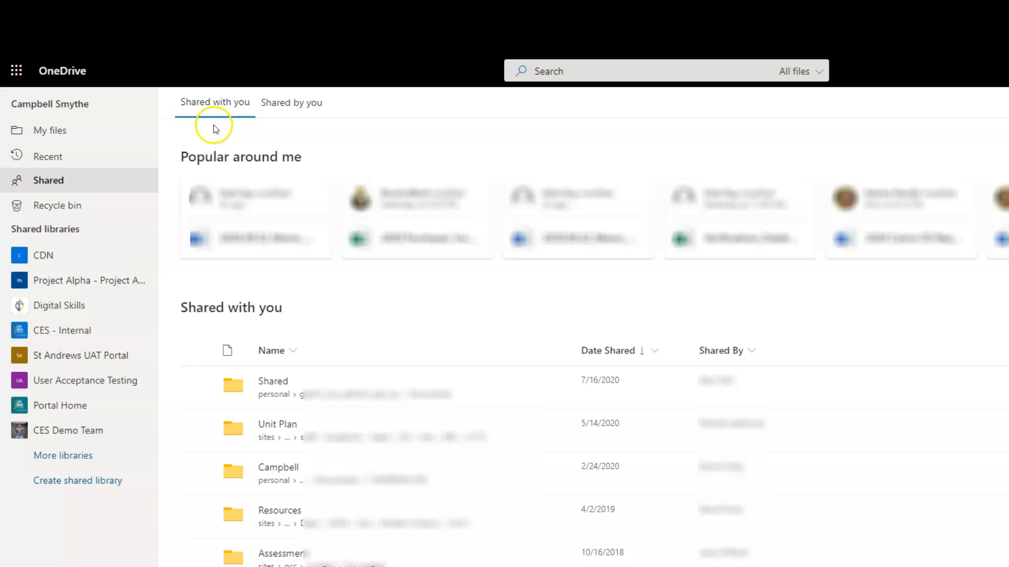
{"action": "mouse_move", "coordinate": [251, 323]}
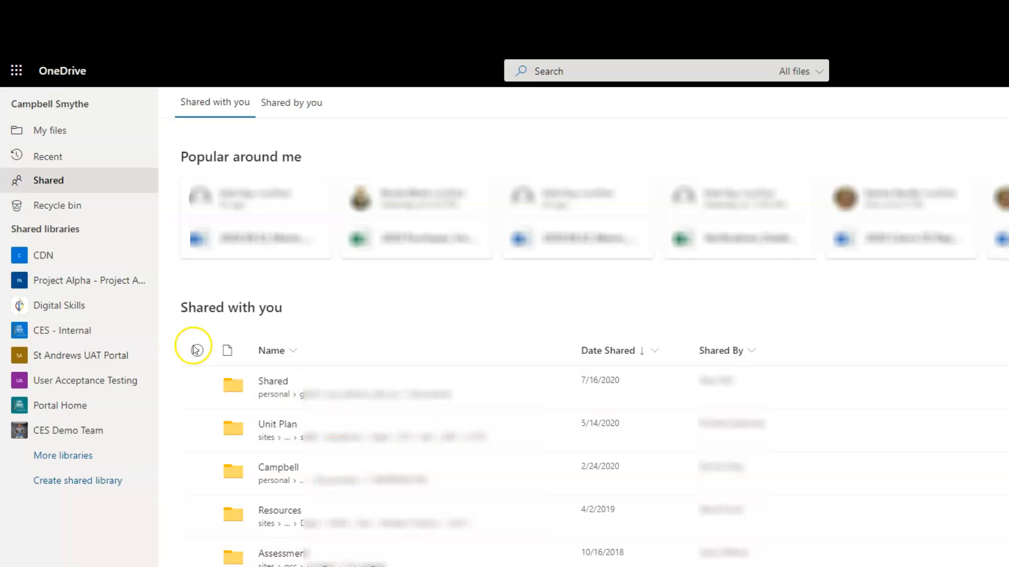
{"action": "mouse_move", "coordinate": [385, 303]}
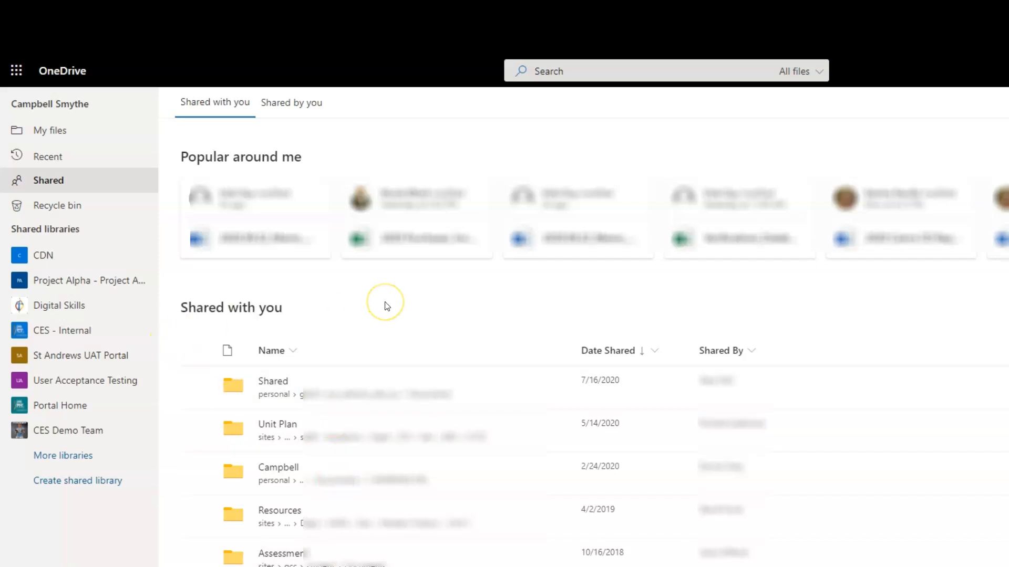
{"action": "mouse_move", "coordinate": [369, 350]}
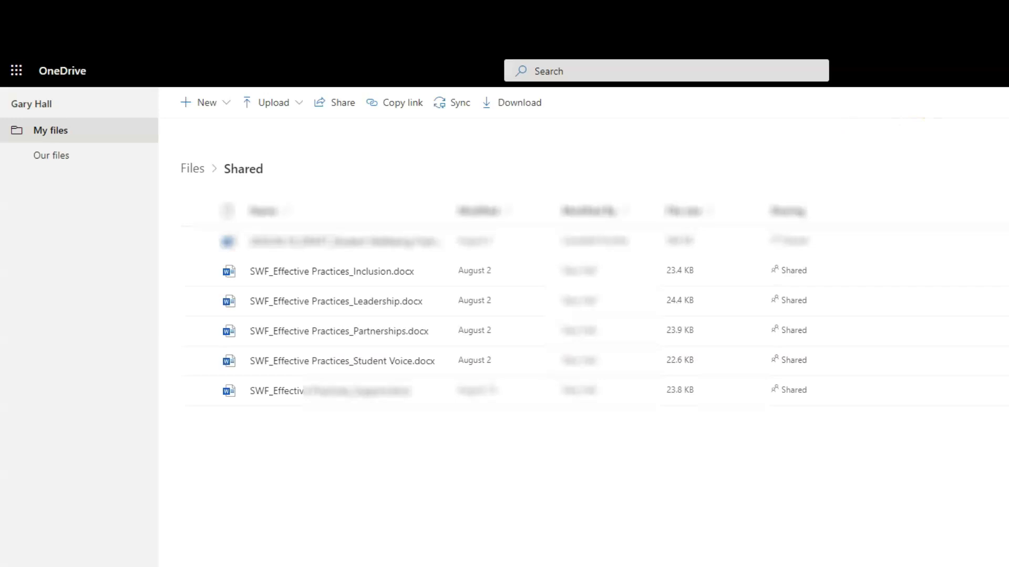
{"action": "mouse_move", "coordinate": [471, 144]}
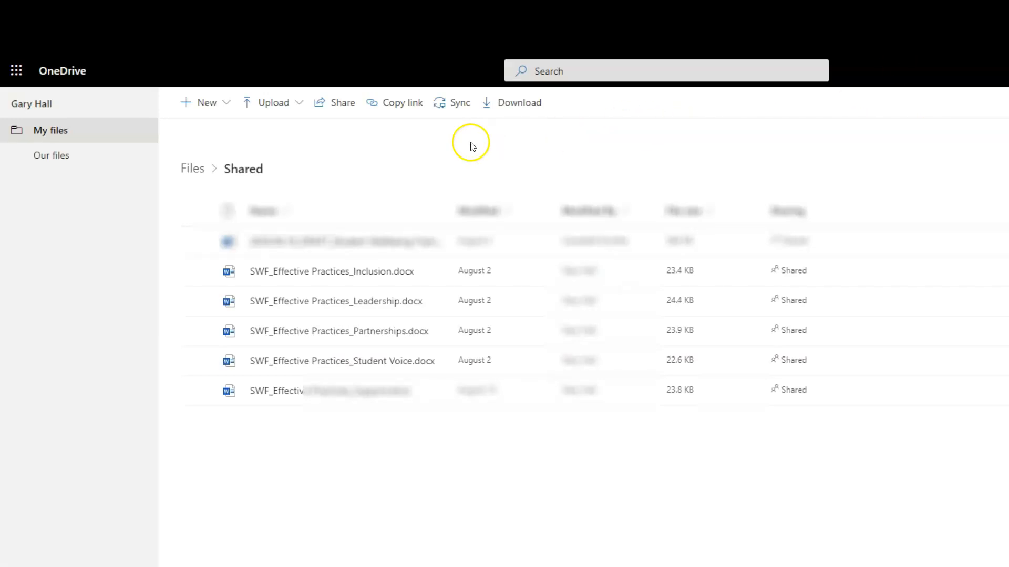
{"action": "mouse_move", "coordinate": [457, 109]}
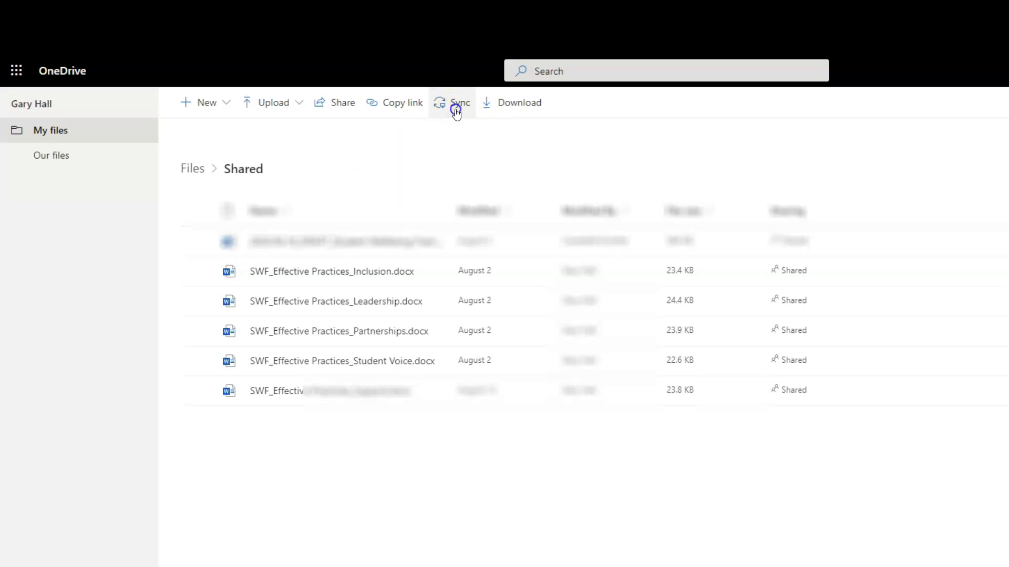
Start syncing the other user's Shared folder of Word documents to this computer.
{"action": "left_click", "coordinate": [457, 101]}
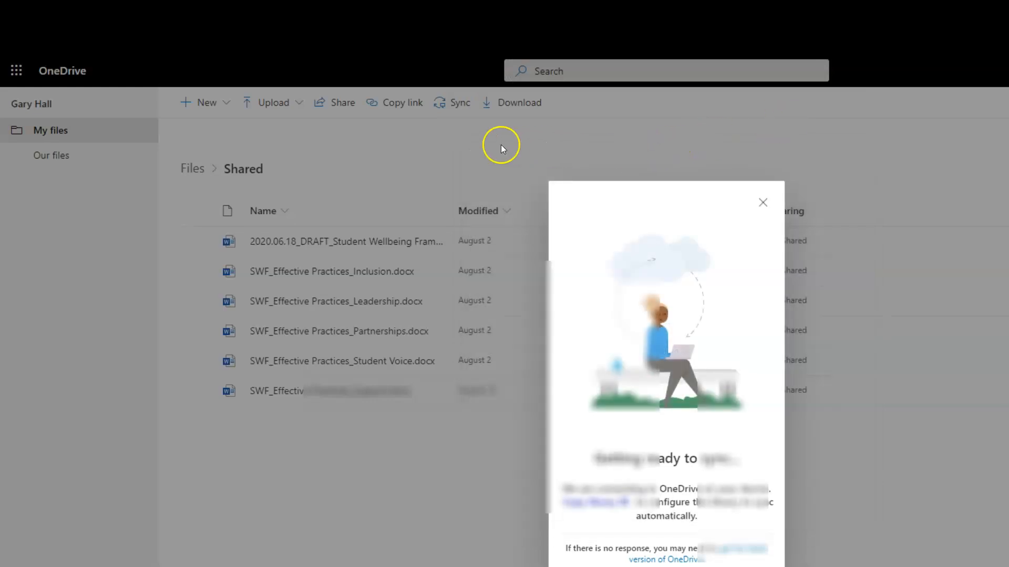
{"action": "mouse_move", "coordinate": [452, 137]}
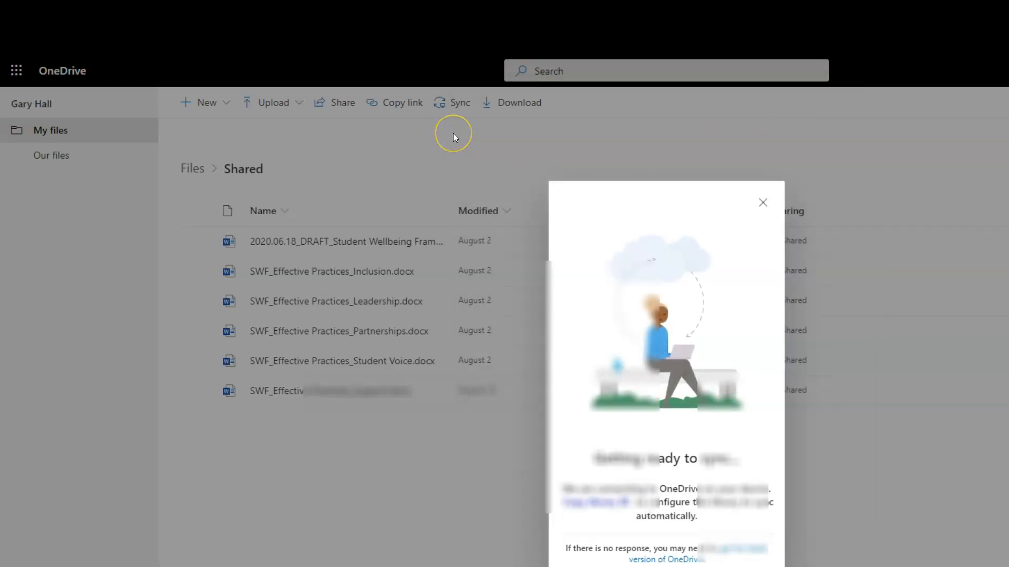
{"action": "mouse_move", "coordinate": [459, 135]}
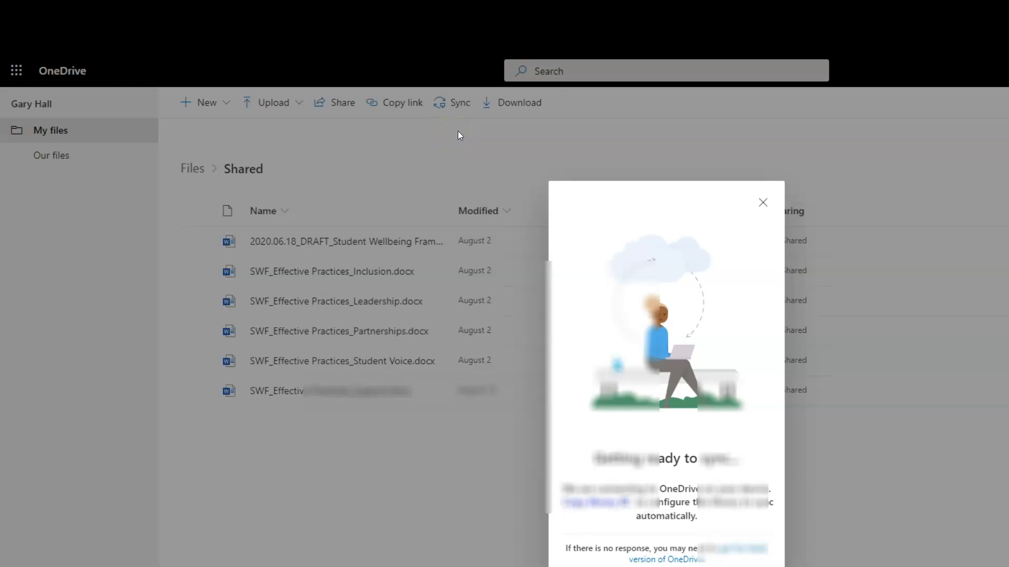
{"action": "mouse_move", "coordinate": [459, 135]}
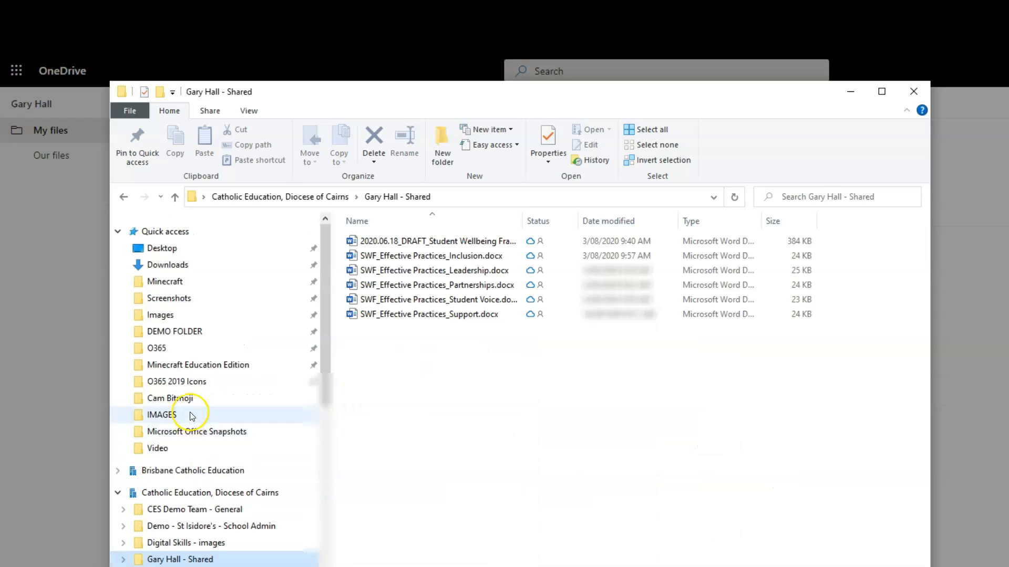
Collapse Quick access and select the synced shared folder under the organization node.
{"action": "left_click", "coordinate": [118, 231]}
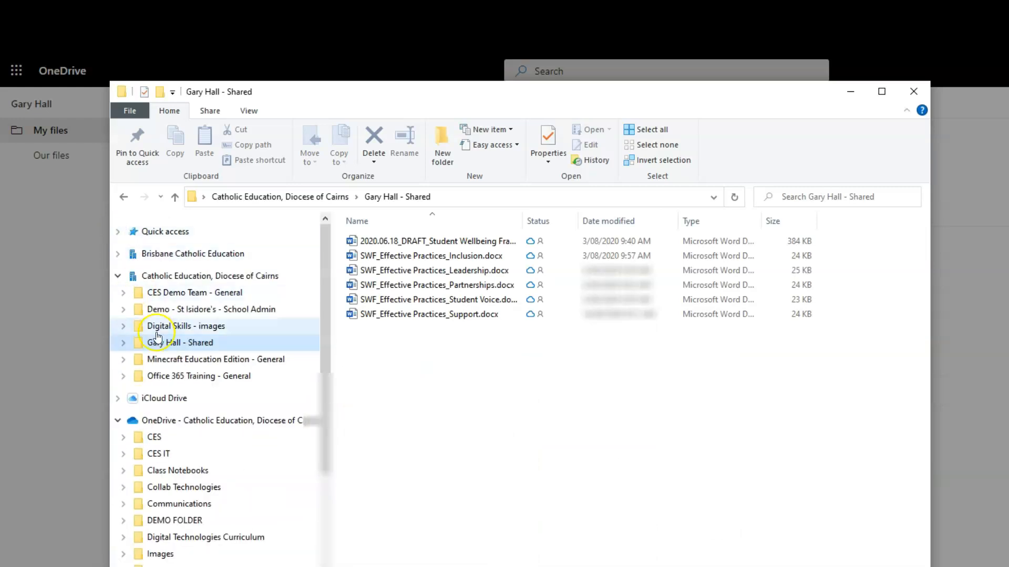
{"action": "left_click", "coordinate": [180, 343]}
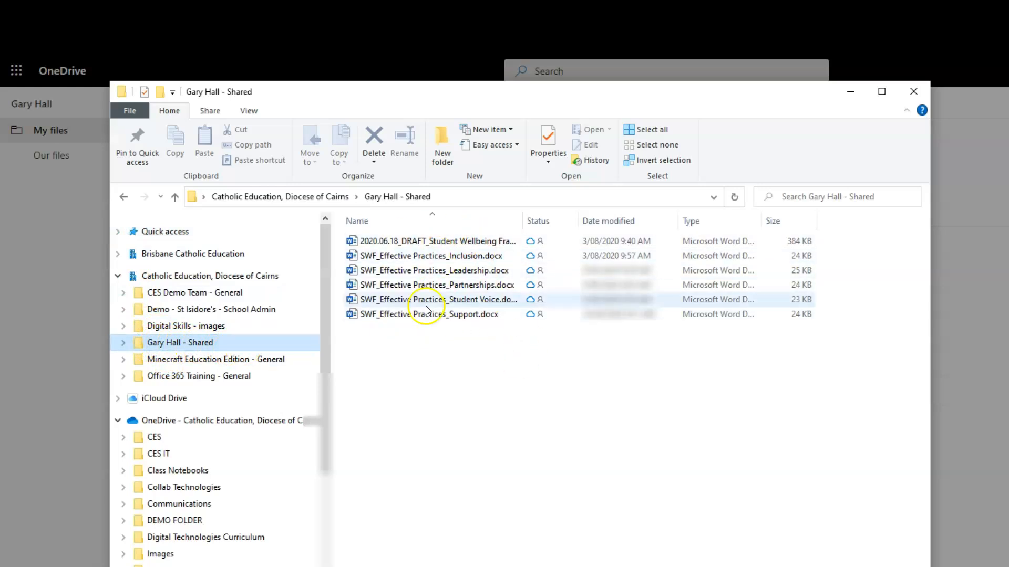
{"action": "mouse_move", "coordinate": [220, 380]}
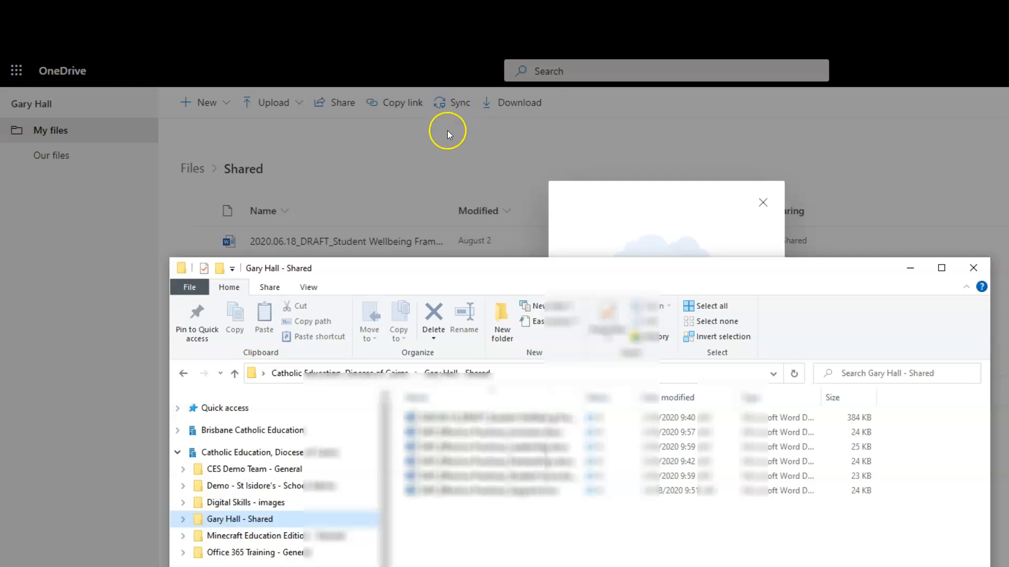
{"action": "mouse_move", "coordinate": [448, 132]}
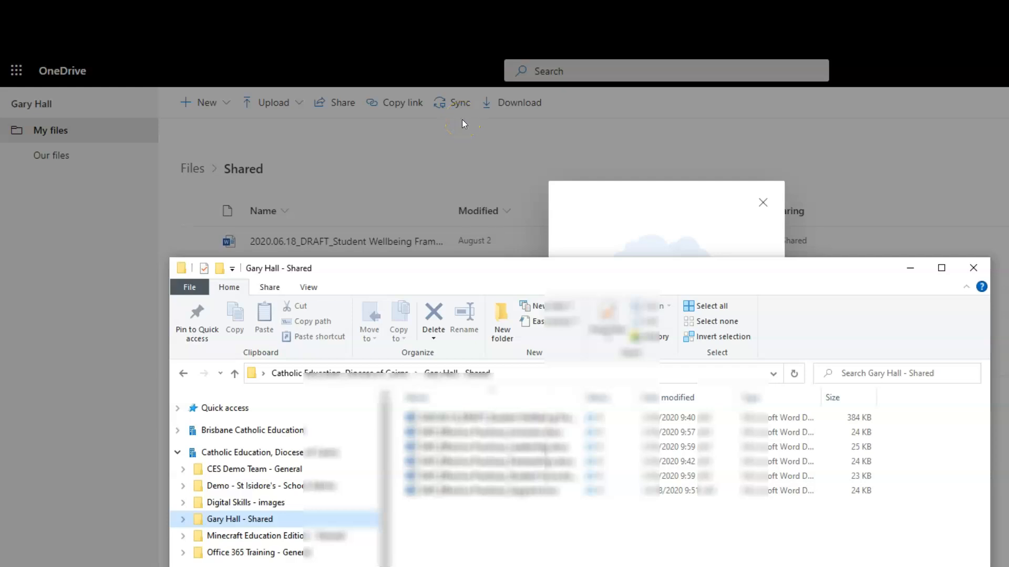
{"action": "mouse_move", "coordinate": [603, 278]}
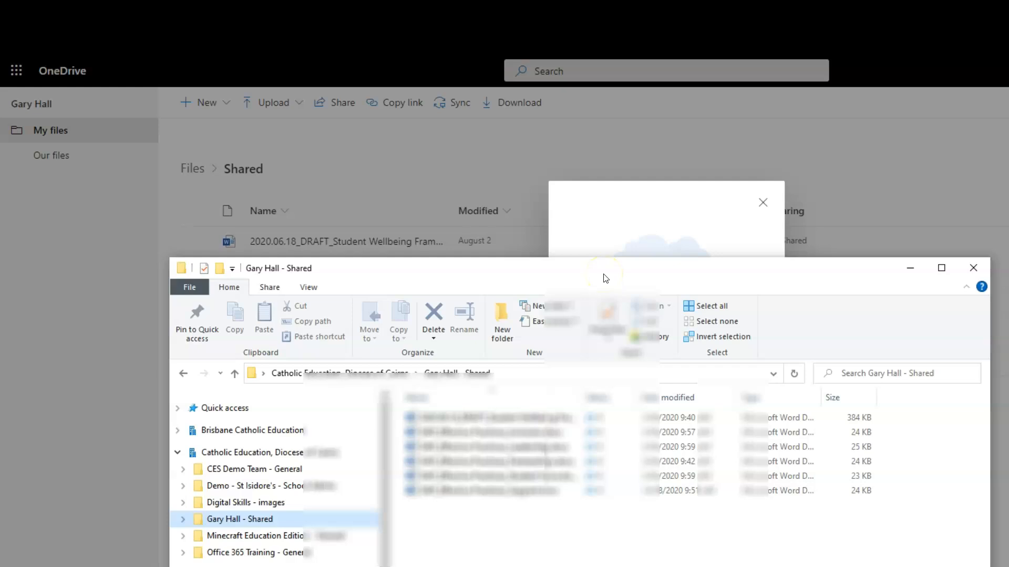